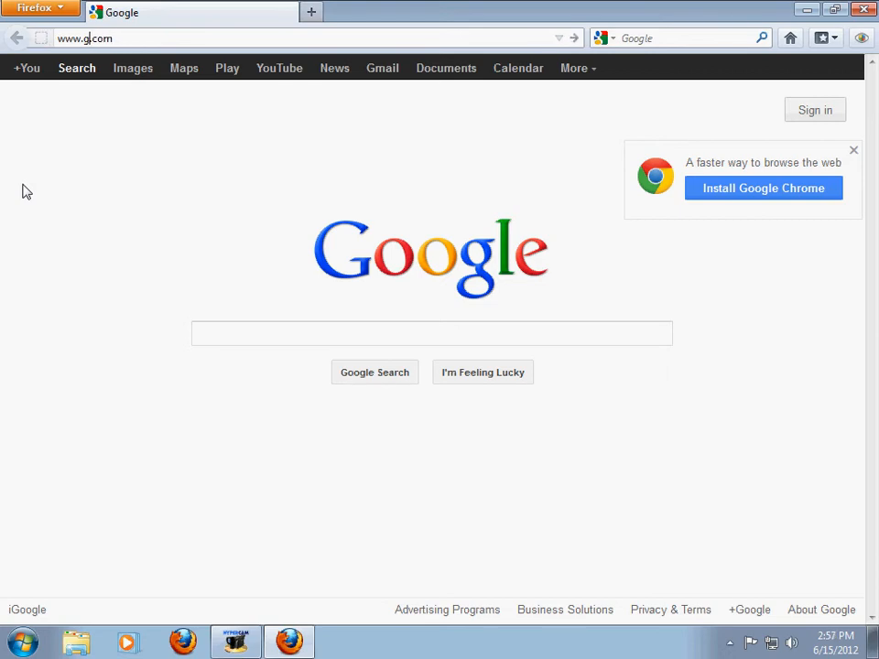
Load kickassapp.com in the current tab, replacing the Google homepage
type("kickassapp.c")
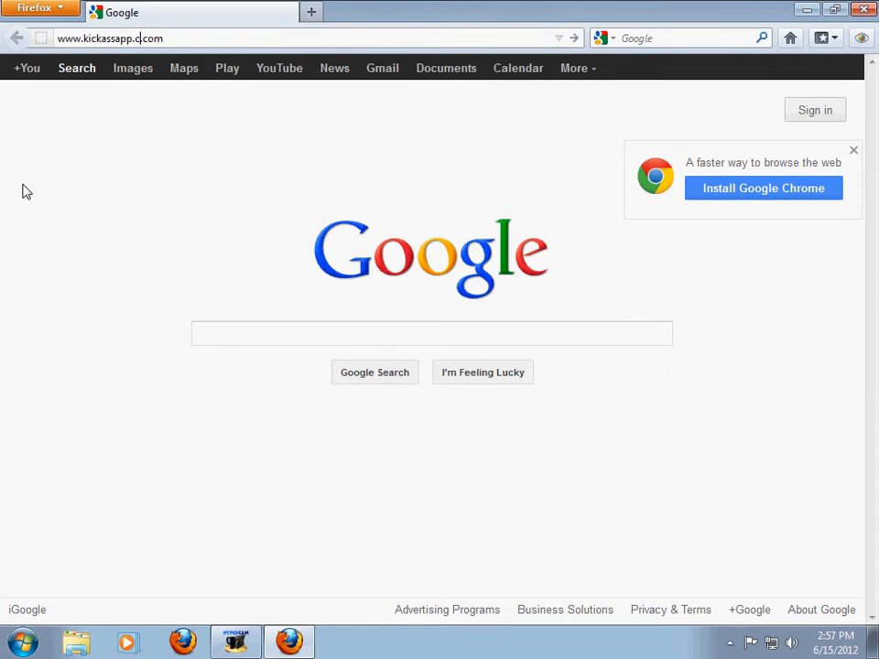
key("Return")
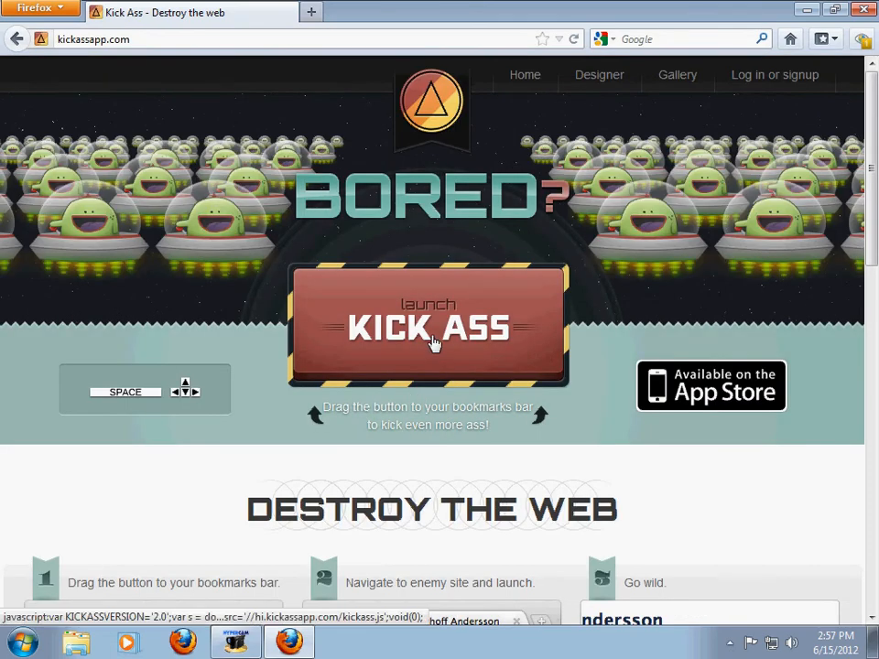
mouse_move(541, 357)
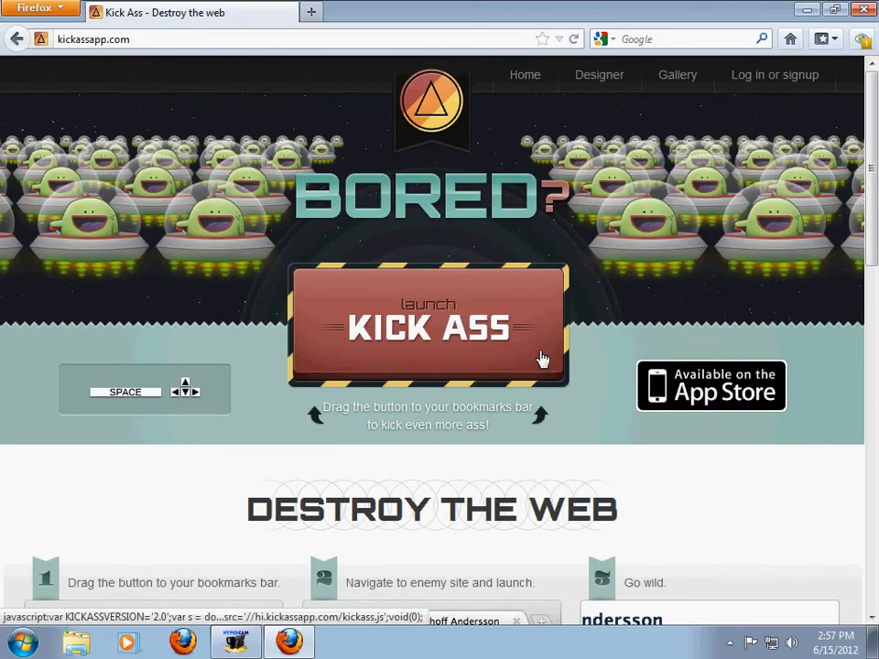
mouse_move(417, 334)
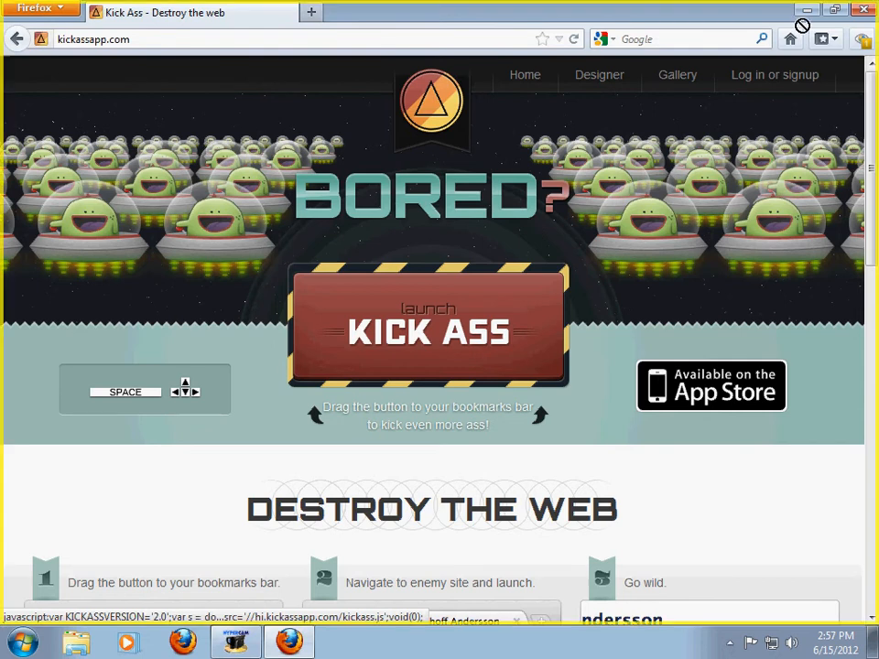
mouse_move(432, 399)
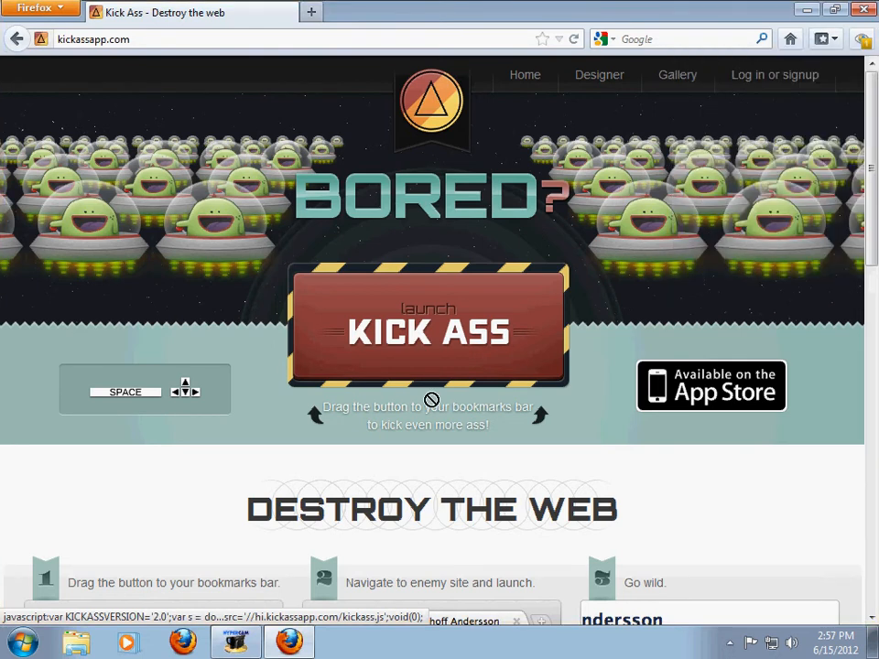
Return to google.com and launch the Kick Ass bookmarklet so the spaceship game runs on it
left_click(791, 38)
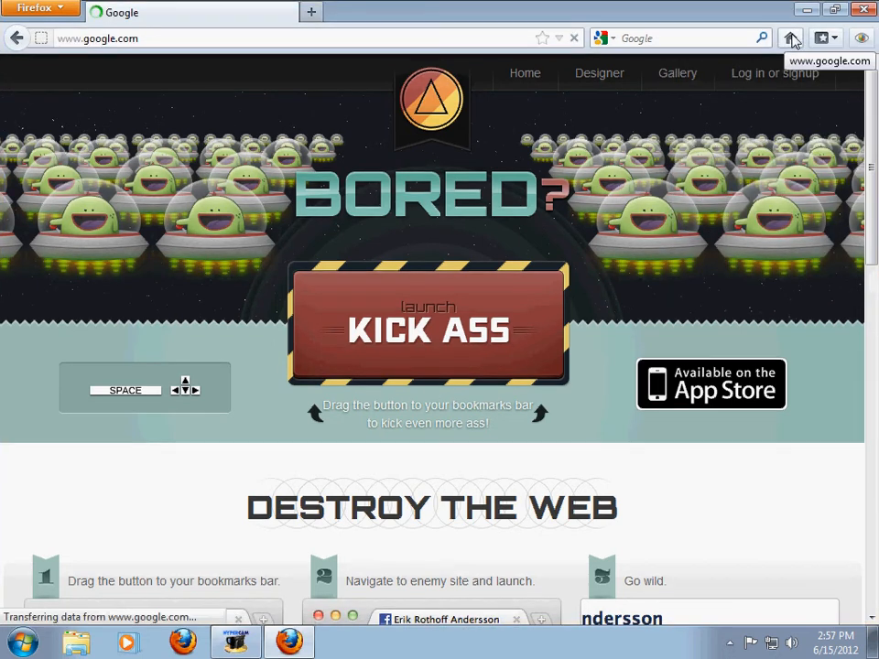
left_click(820, 36)
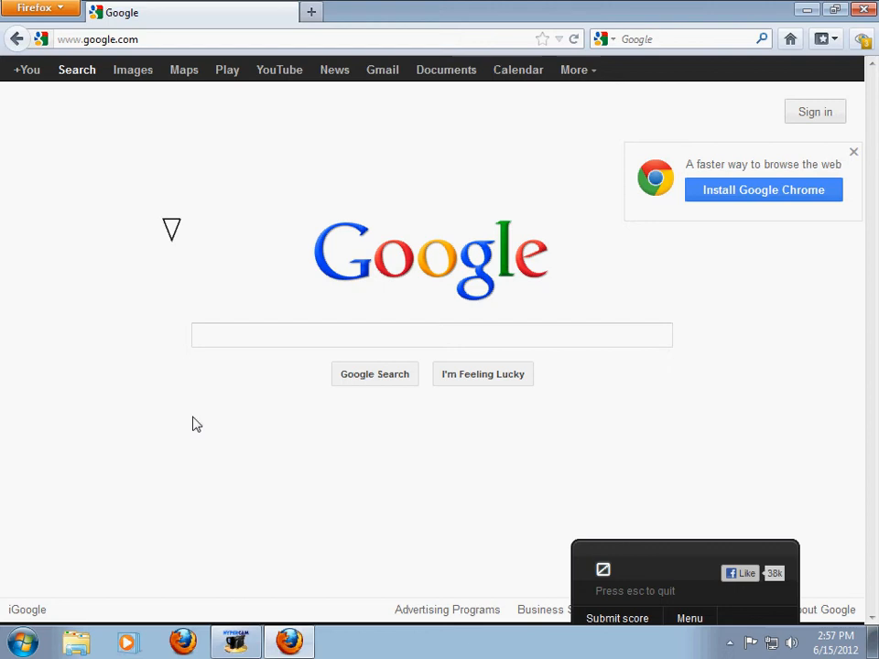
mouse_move(558, 236)
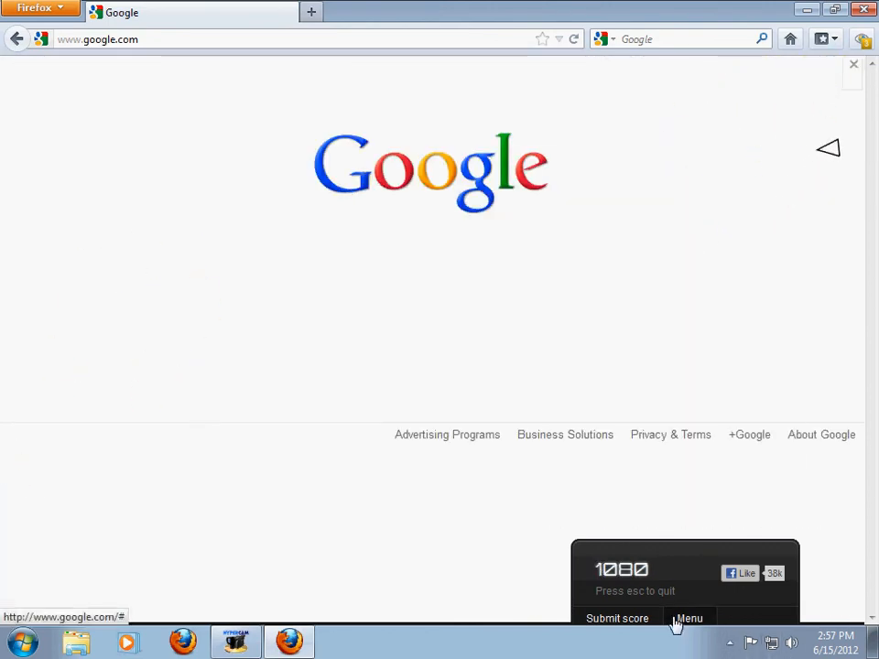
From the game dashboard's Ships list, dismiss the Facebook login and select the AV-73M Firehawk
left_click(688, 619)
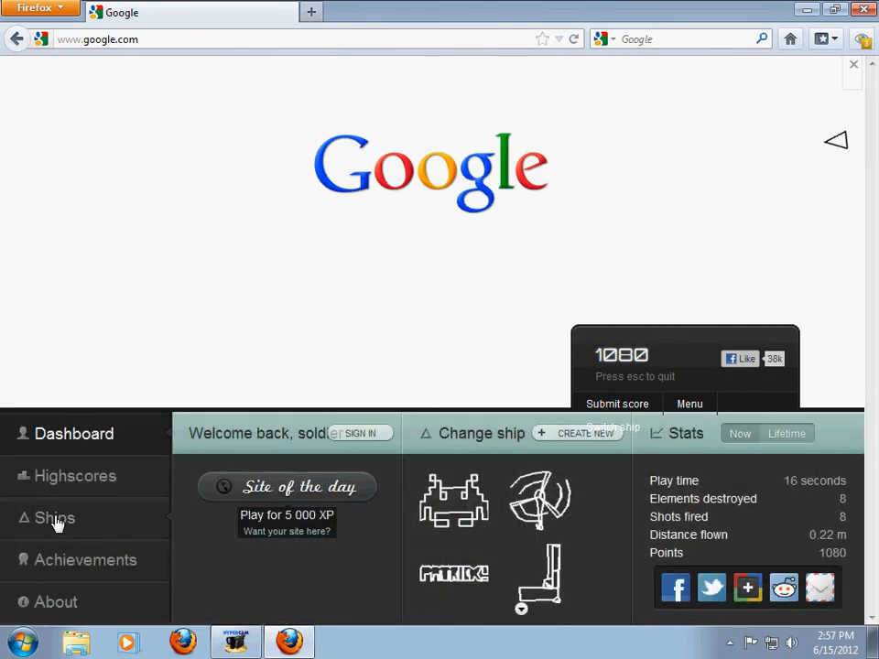
left_click(55, 516)
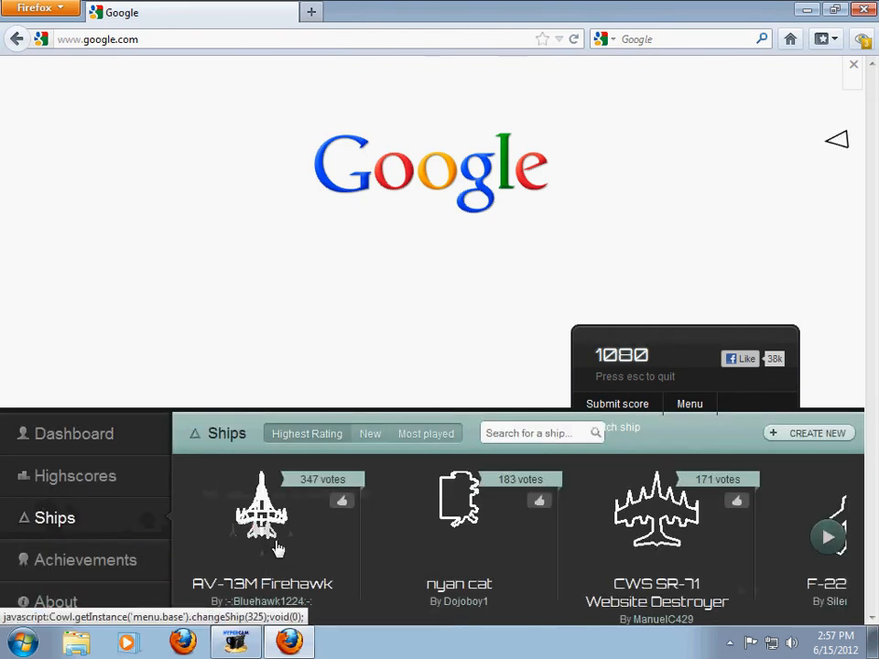
left_click(740, 357)
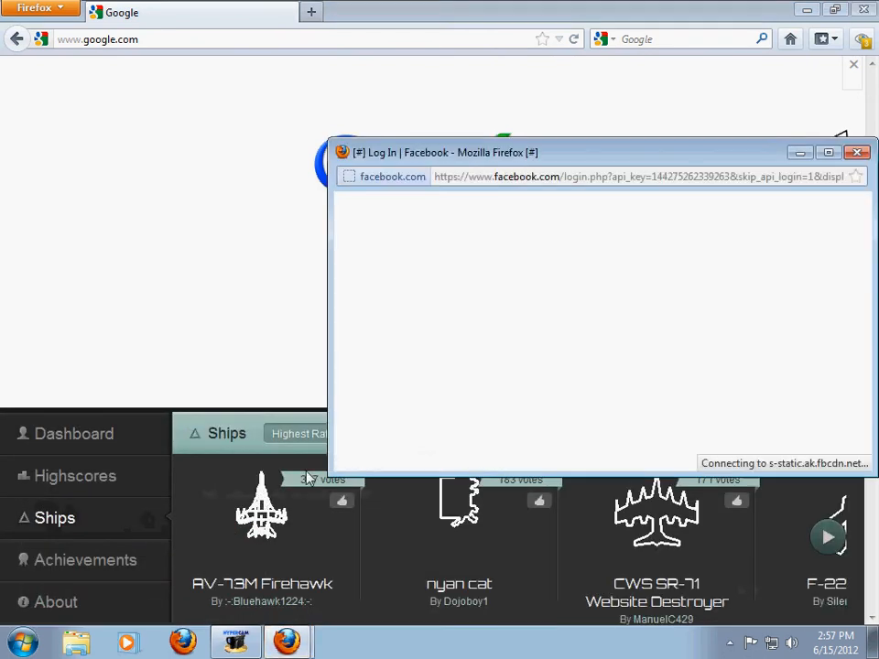
left_click(858, 152)
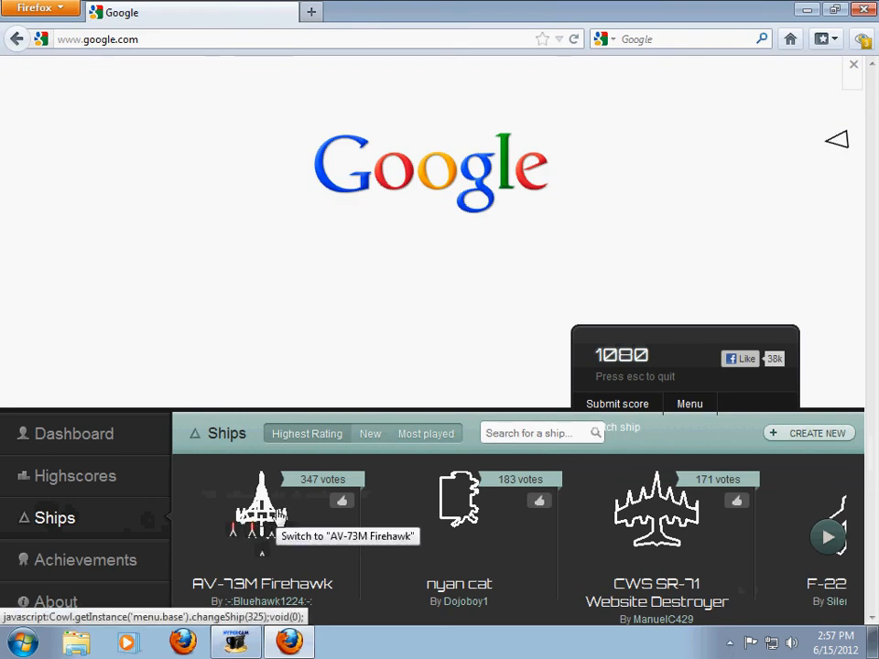
left_click(262, 509)
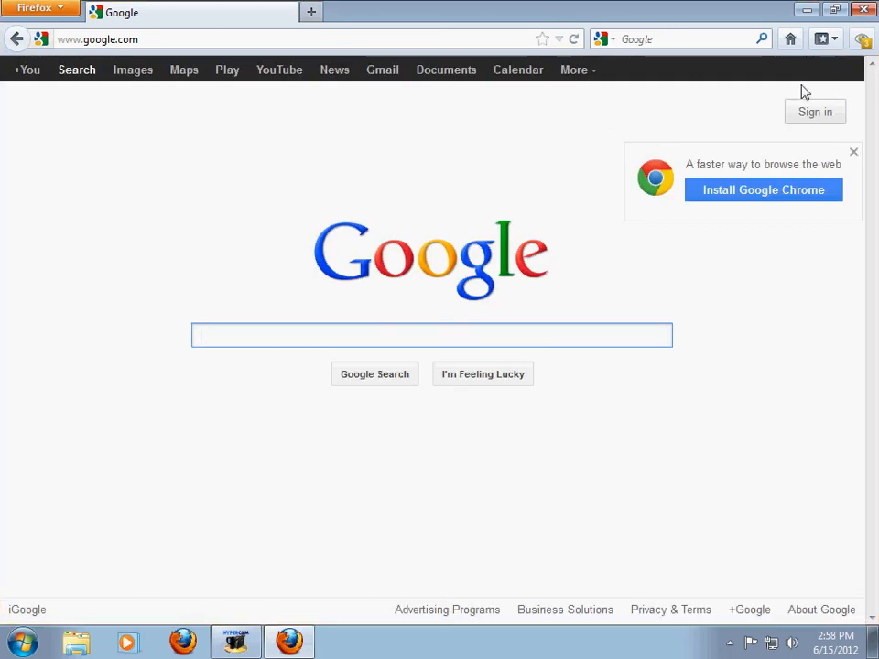
With the game quit, focus the restored Google search box
left_click(432, 335)
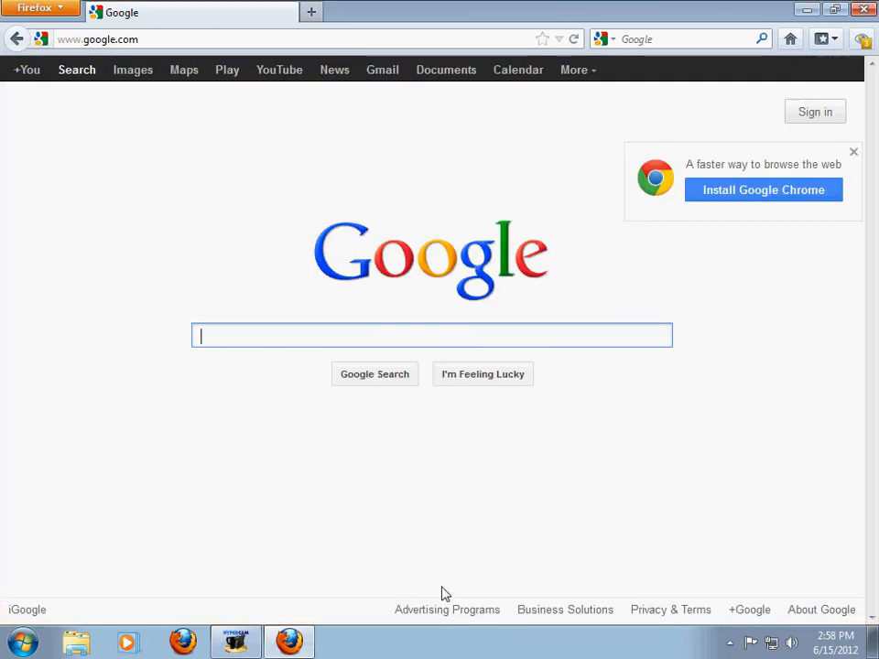